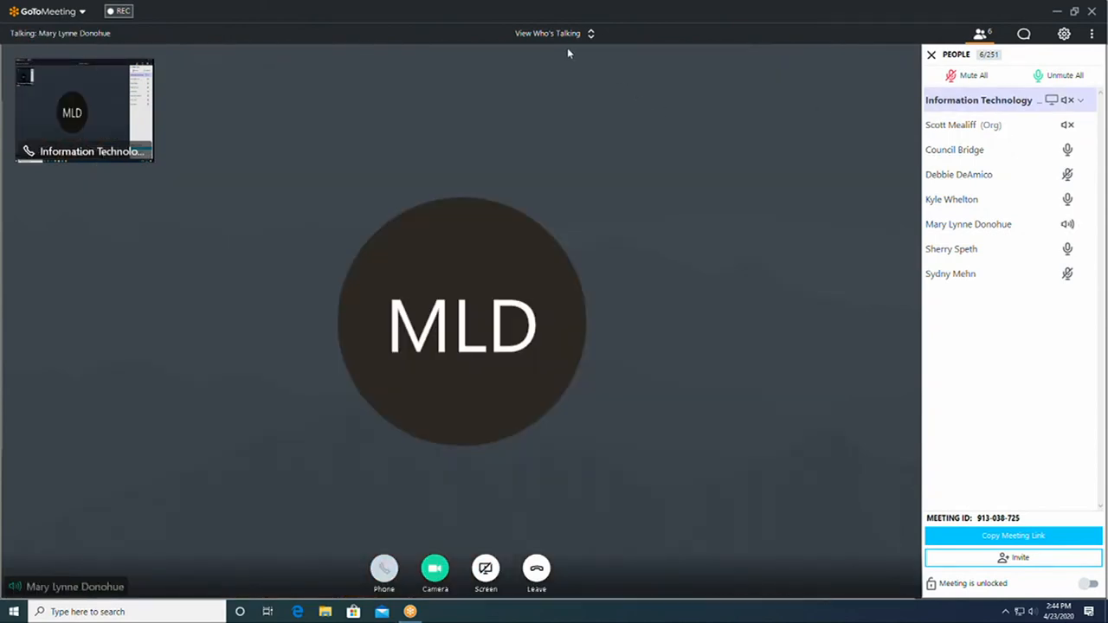
Keep the meeting view on 'Who's Talking' so the active speaker stays on screen.
left_click(550, 33)
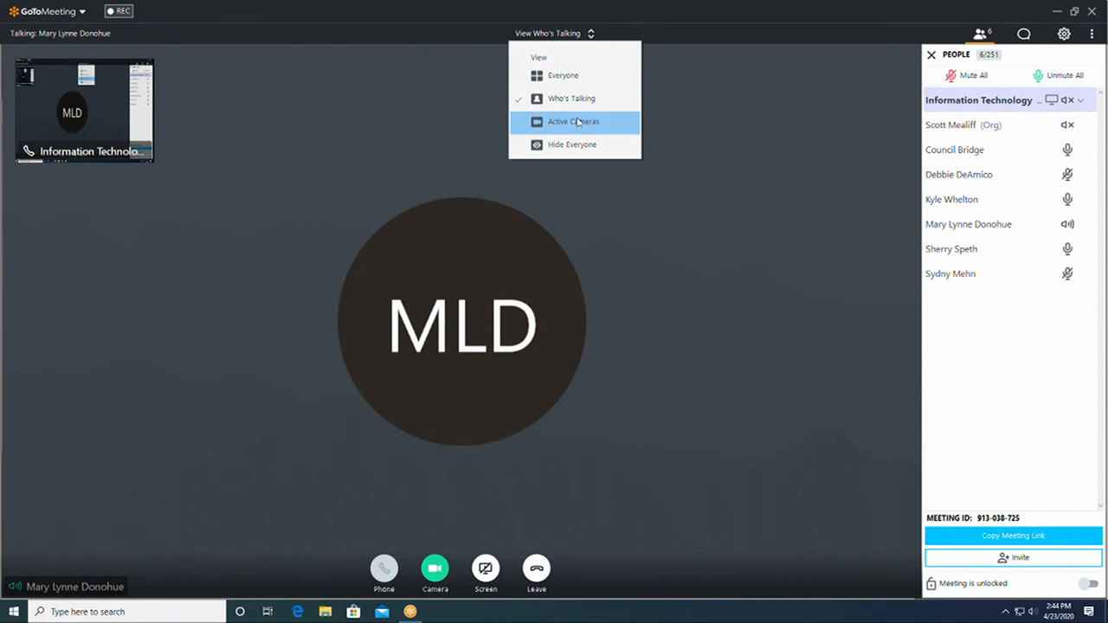
left_click(563, 74)
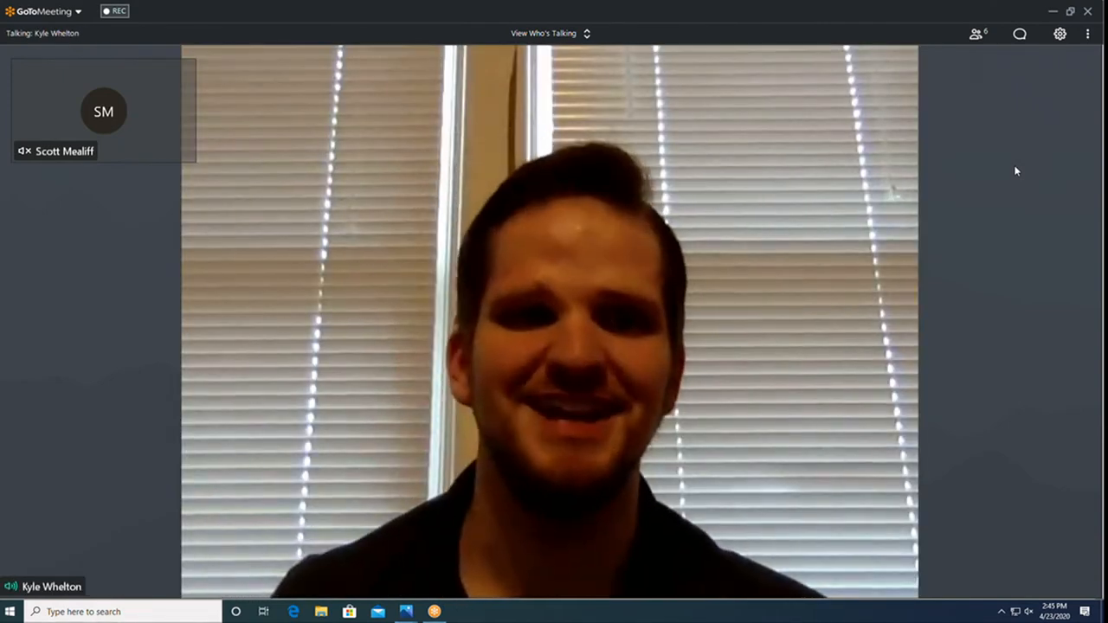
left_click(976, 33)
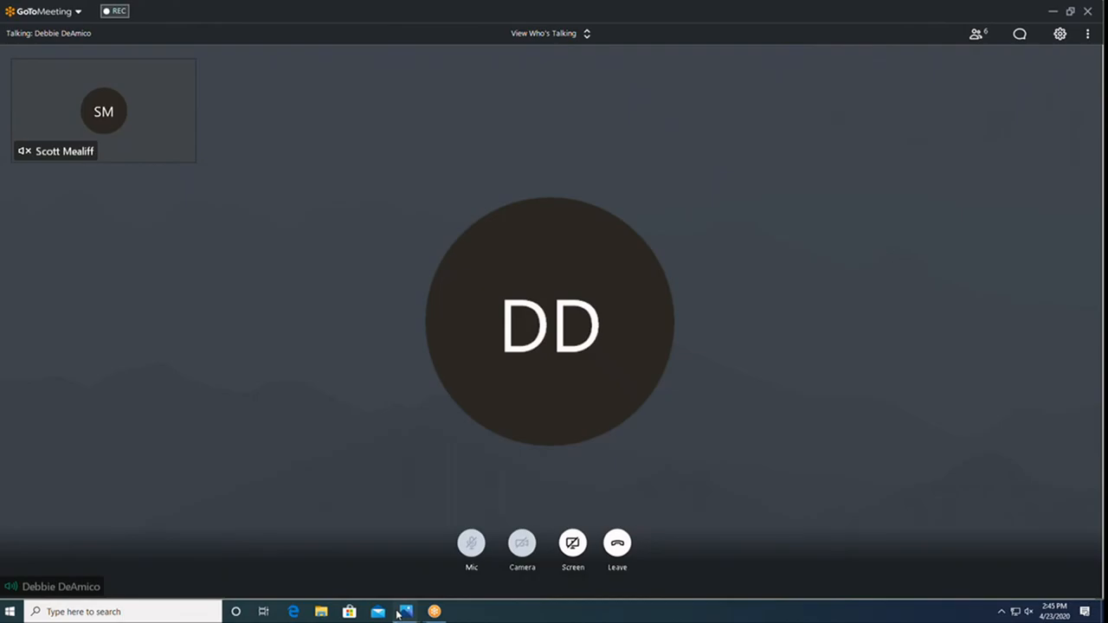
left_click(405, 611)
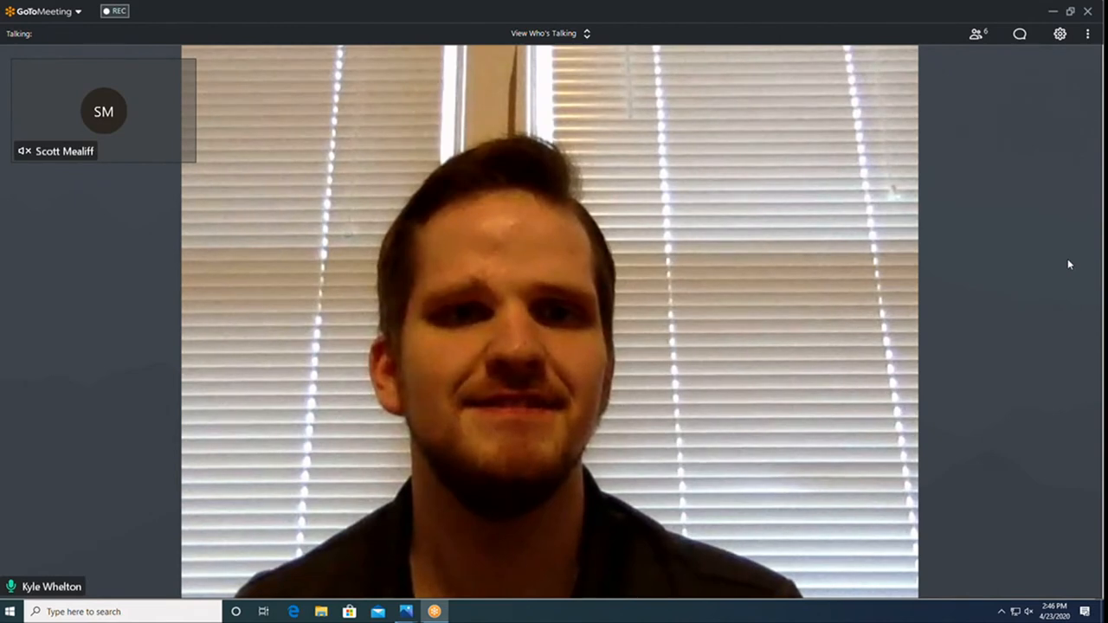
Show every participant in a grid with the People panel reopened alongside.
left_click(976, 34)
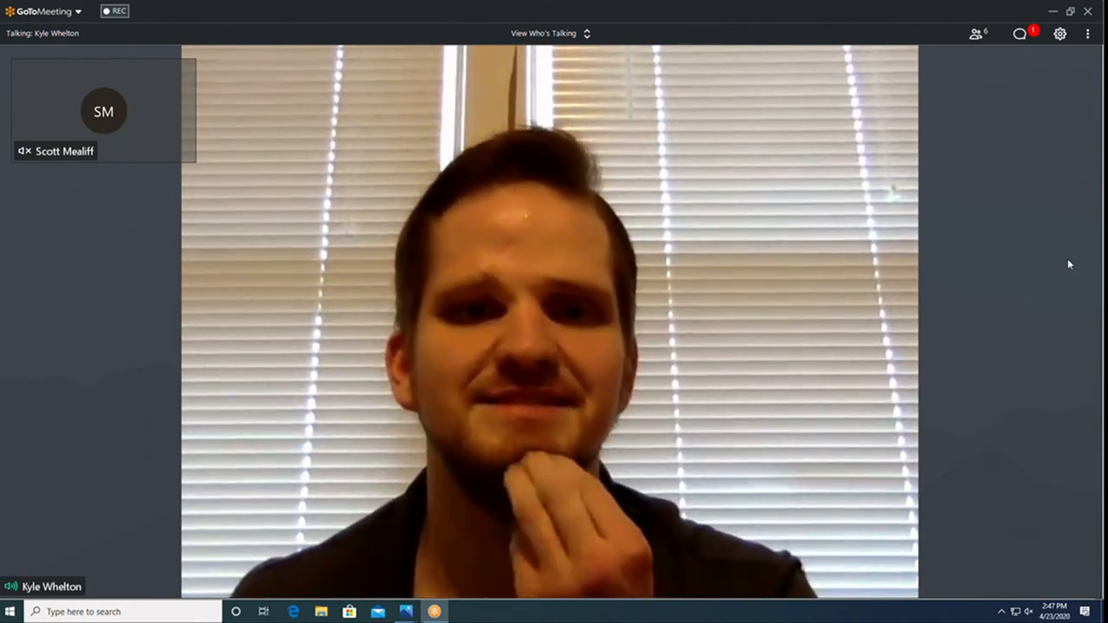
left_click(976, 35)
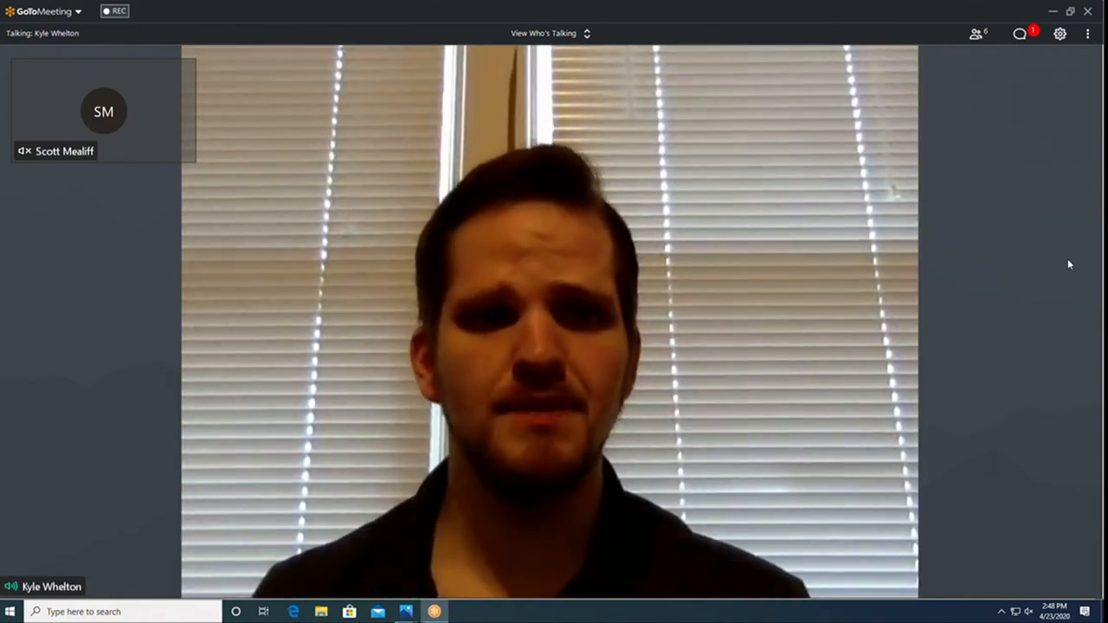
left_click(977, 35)
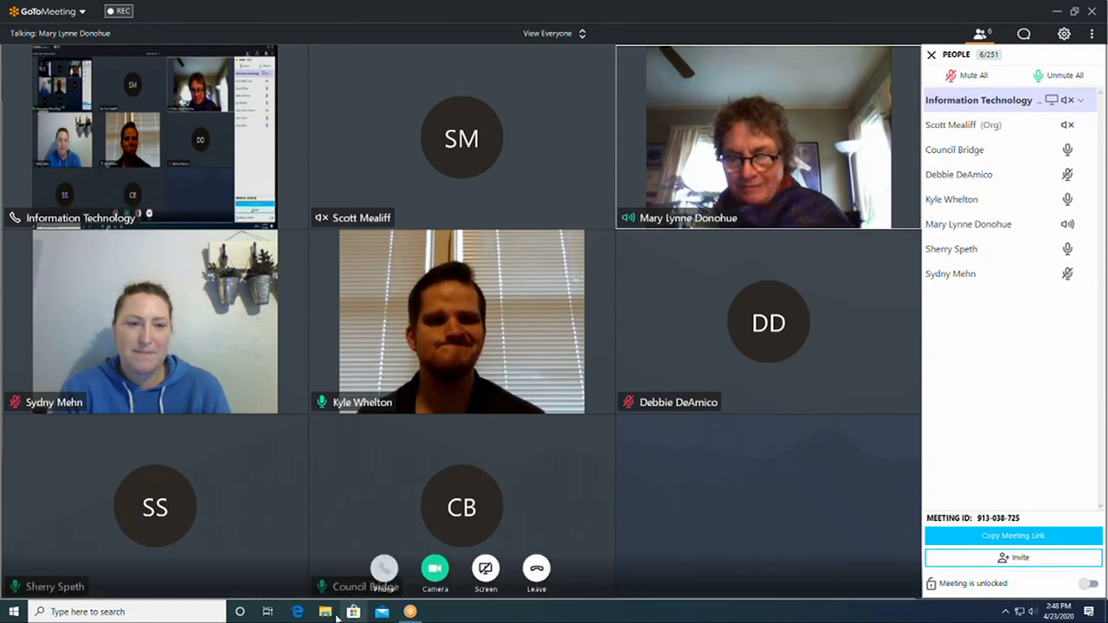
Open the first two members' PNG portraits from the Pictures > Library folder.
left_click(325, 612)
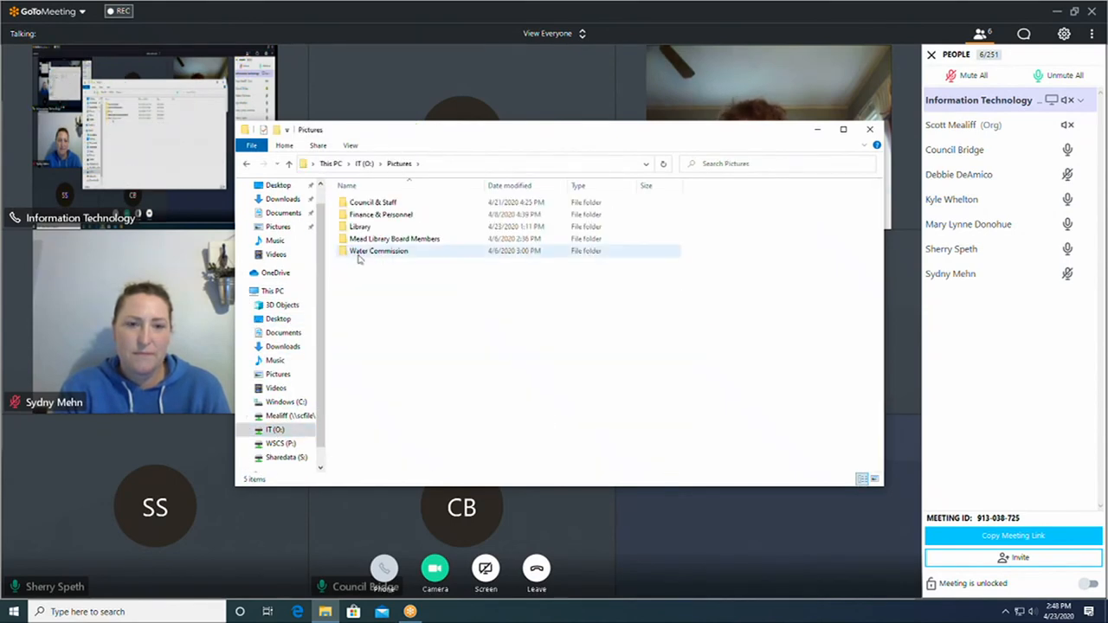
double_click(360, 225)
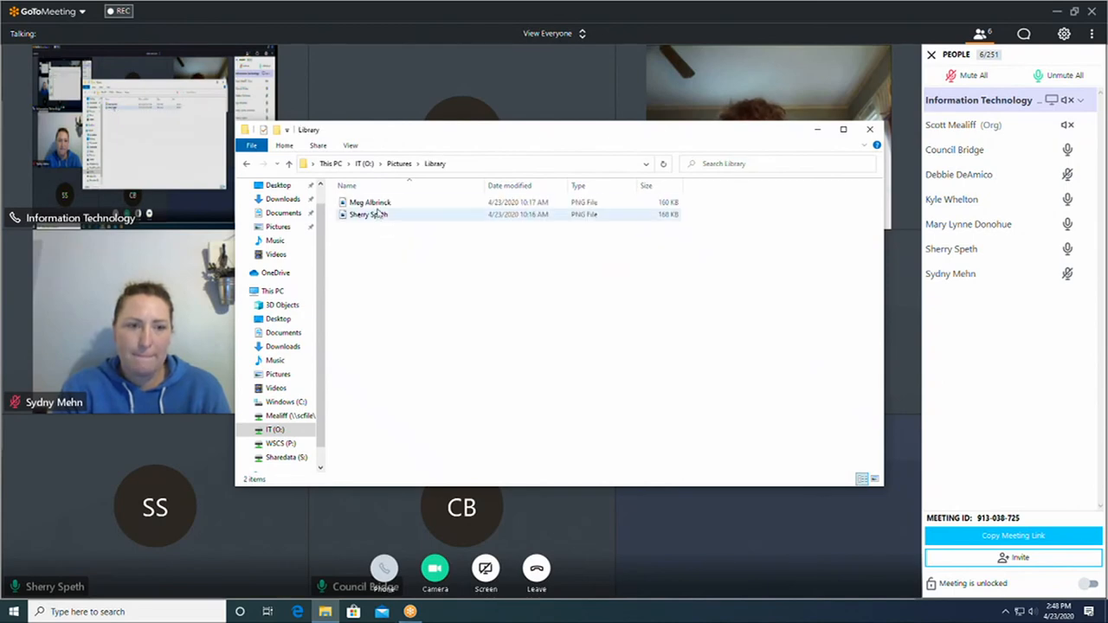
double_click(370, 201)
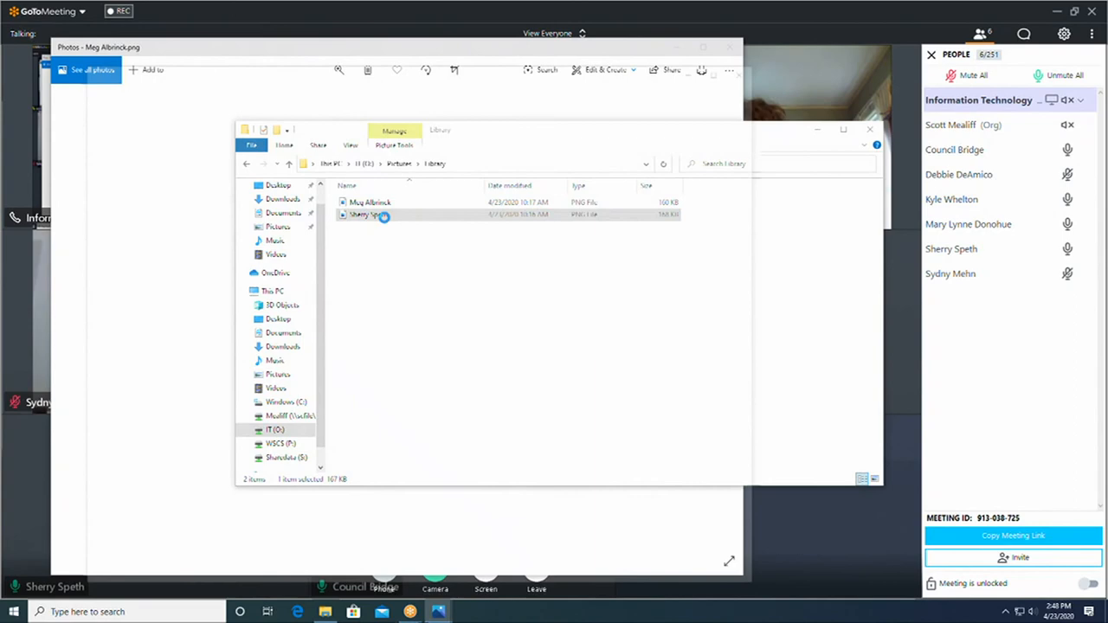
double_click(372, 215)
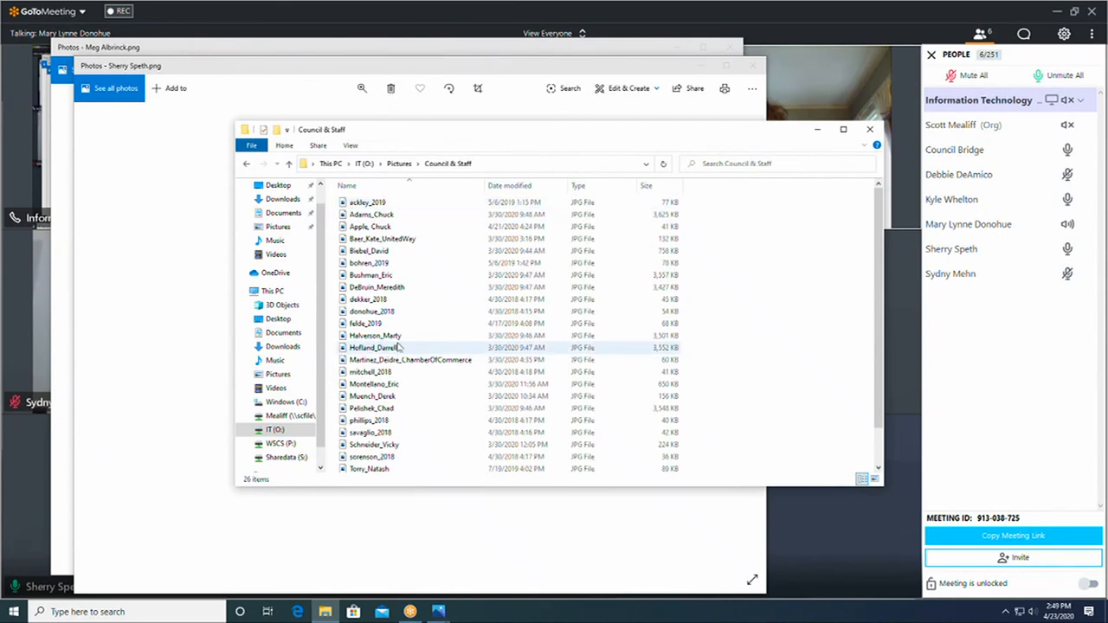
Open the donohue_2018 JPG portrait from the Council & Staff folder.
left_click(371, 312)
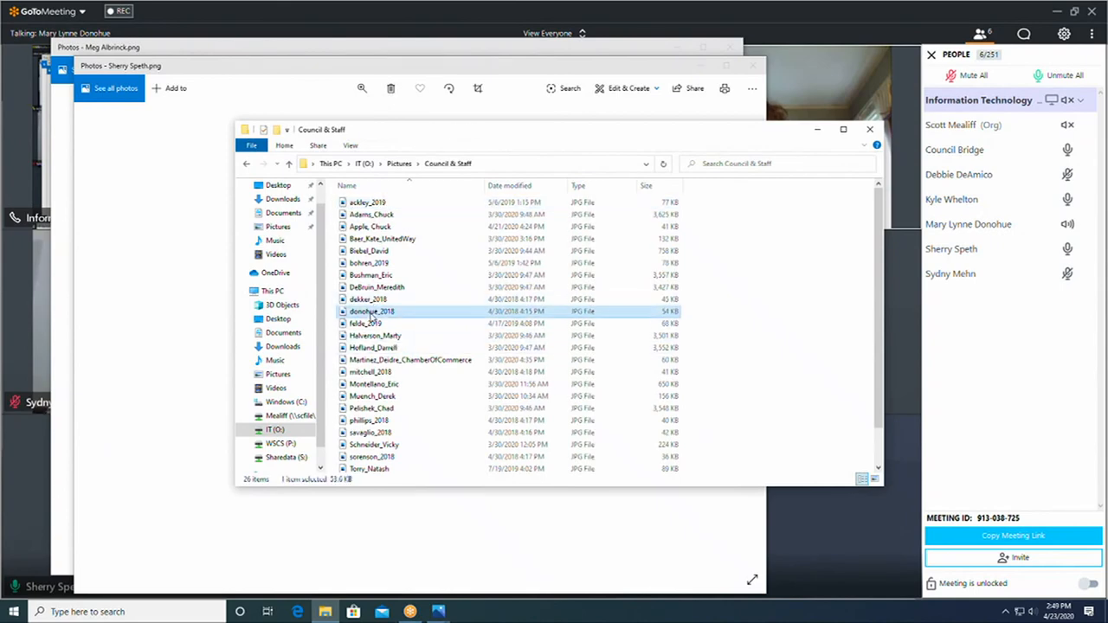
double_click(372, 311)
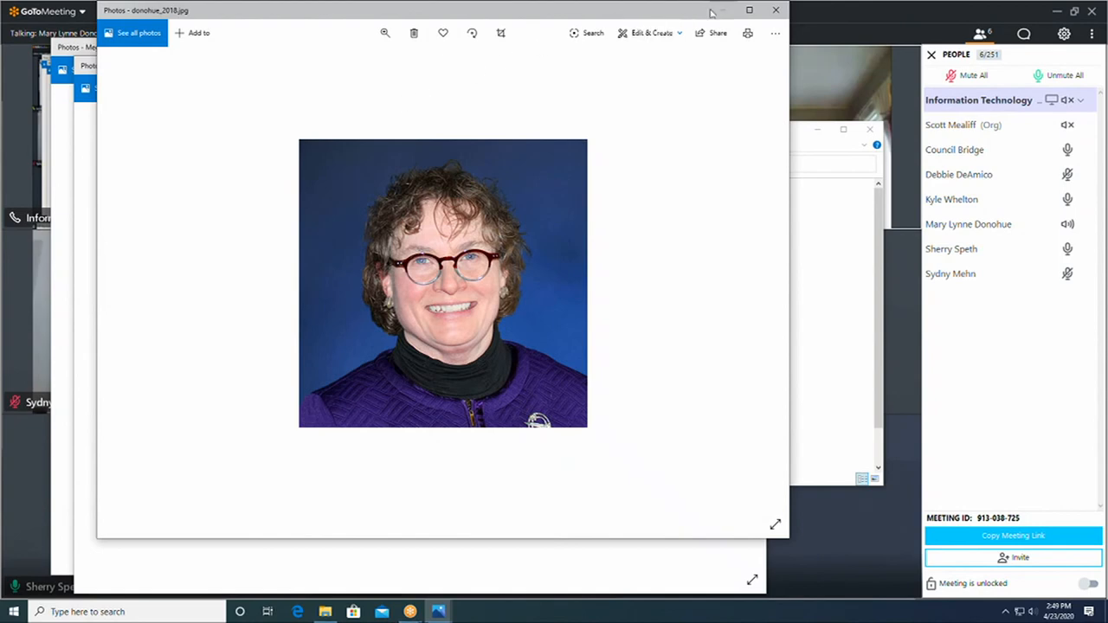
Maximize the donohue_2018 portrait in Photos, then return the meeting to 'Who's Talking'.
left_click(748, 10)
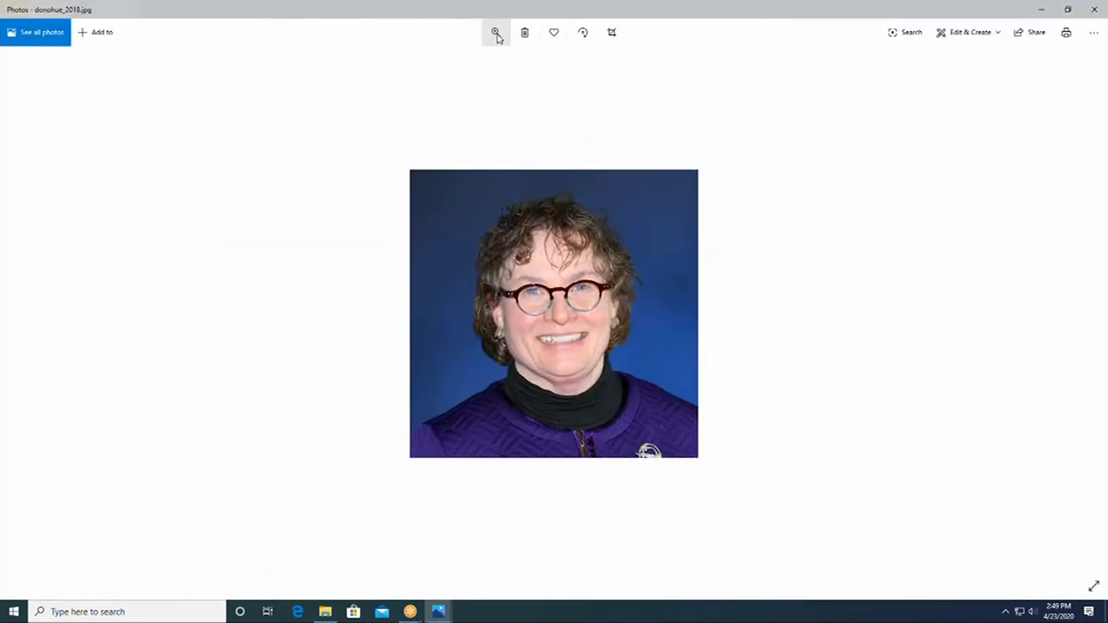
left_click(495, 31)
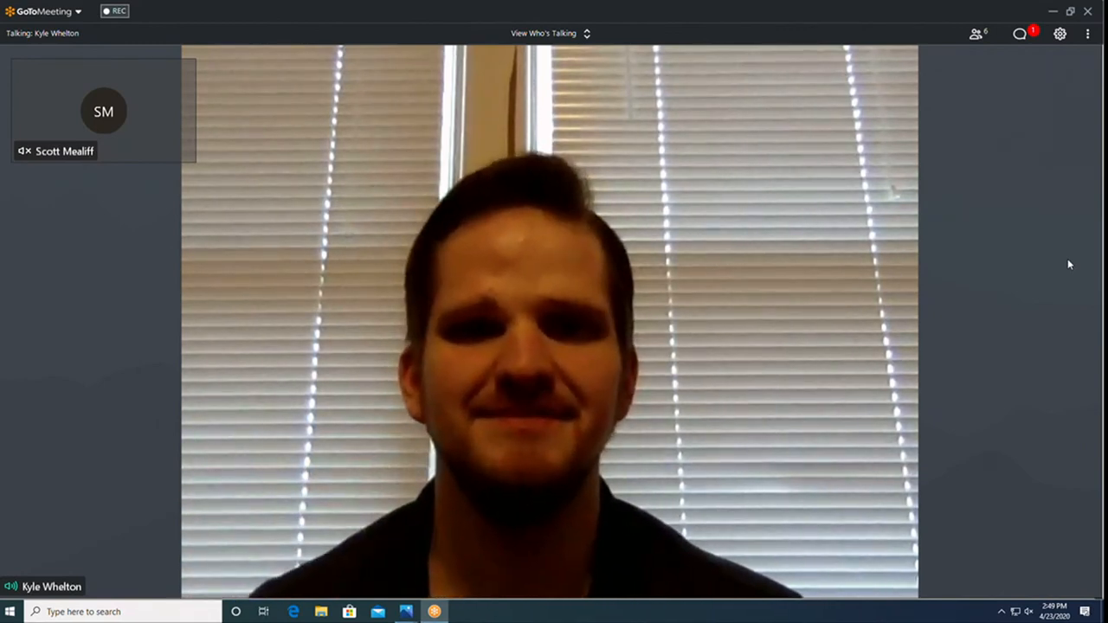
left_click(977, 33)
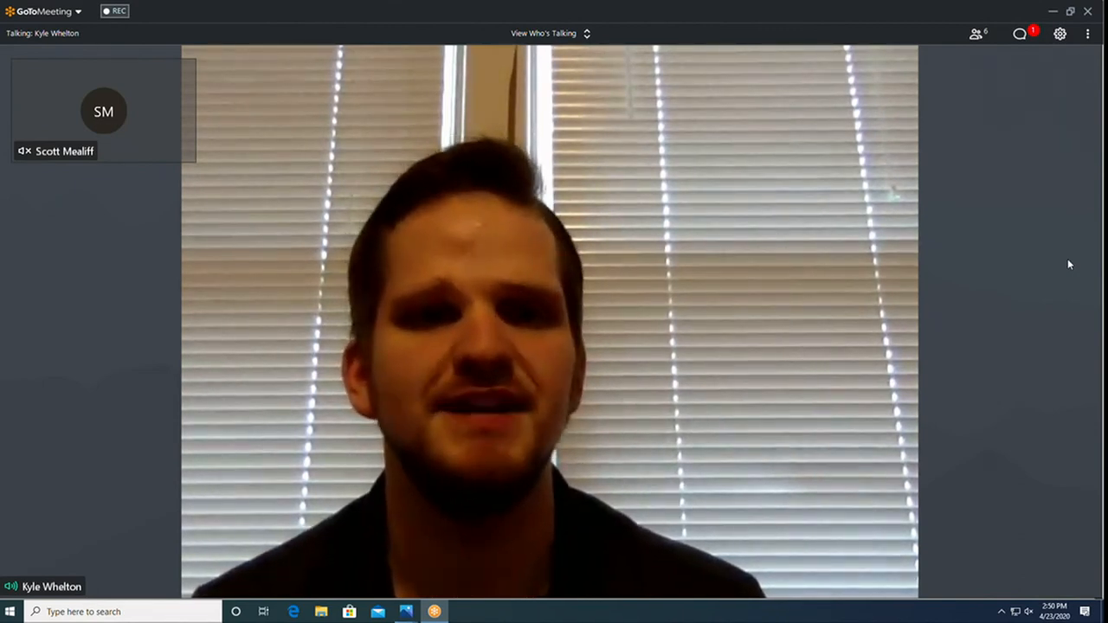
left_click(977, 32)
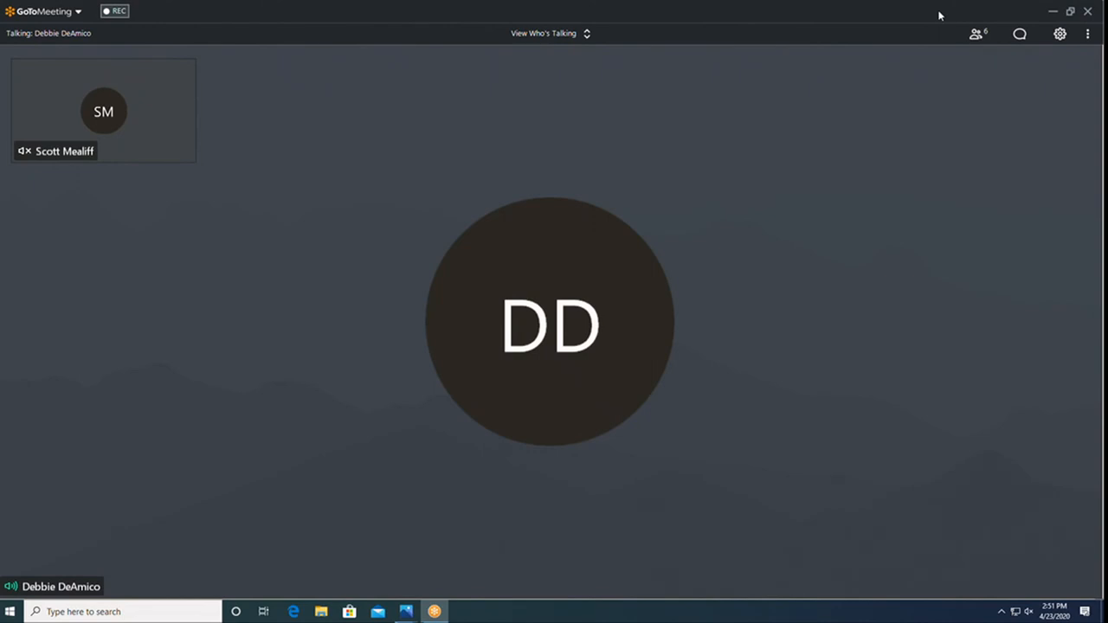
Show the active cameras grid, then return to showing only the current speaker.
left_click(979, 33)
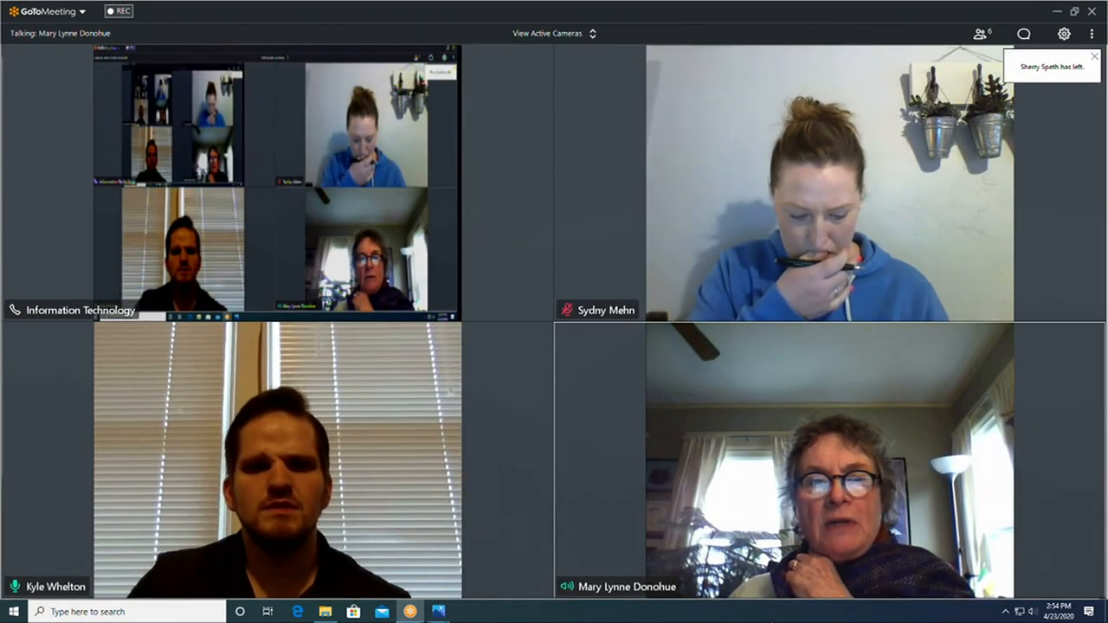
left_click(547, 32)
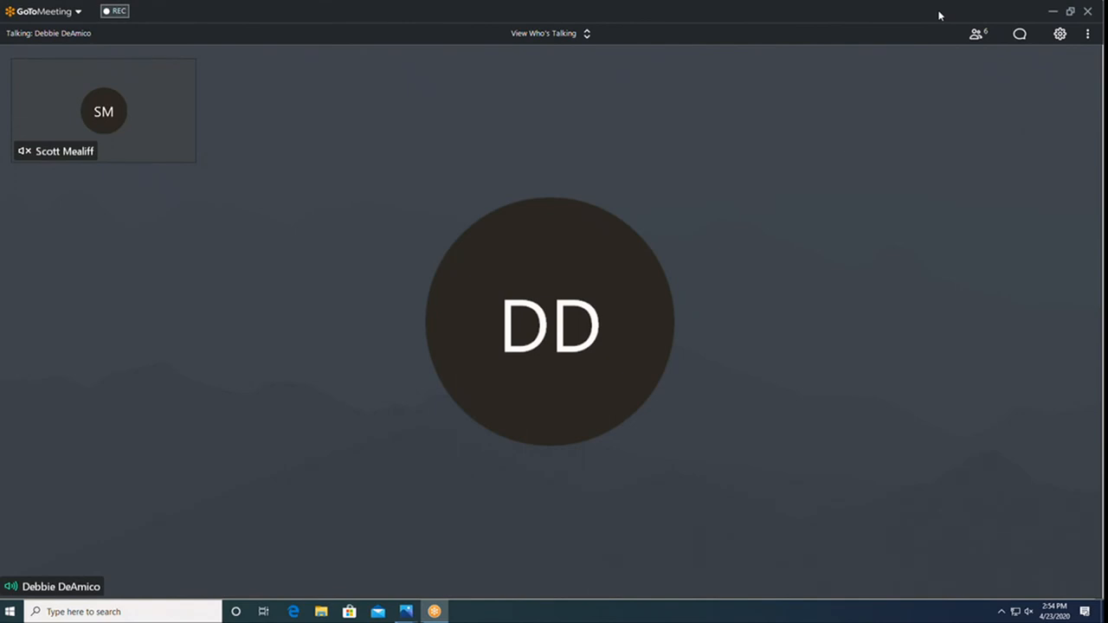
Choose 'View Who's Talking' so the current speaker fills the screen.
left_click(550, 33)
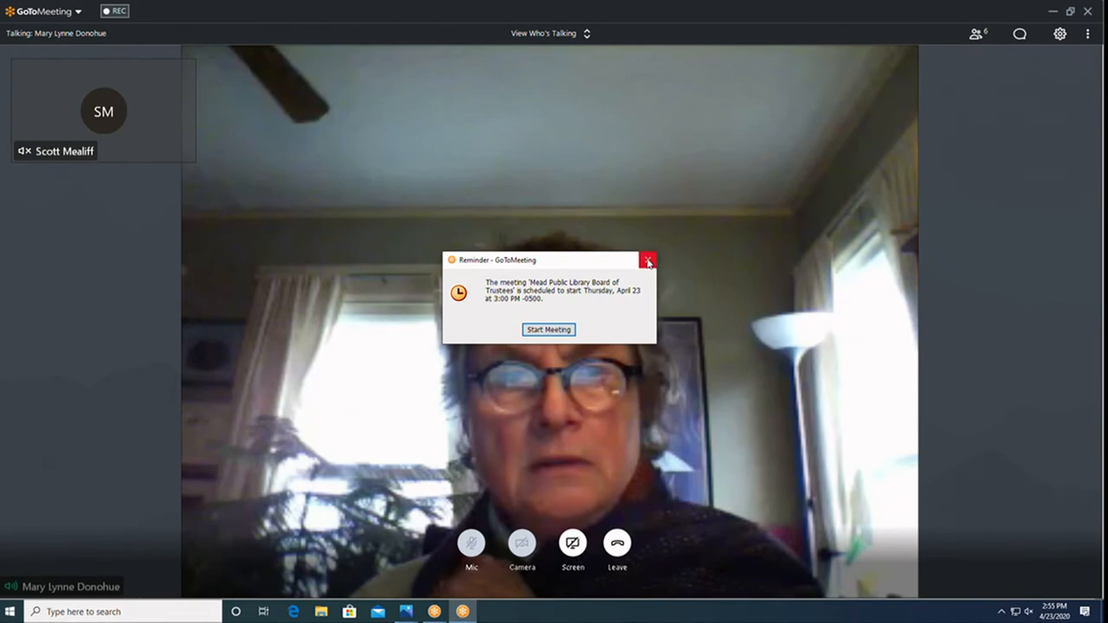
Dismiss the upcoming meeting reminder and switch to 'View Active Cameras'.
left_click(648, 260)
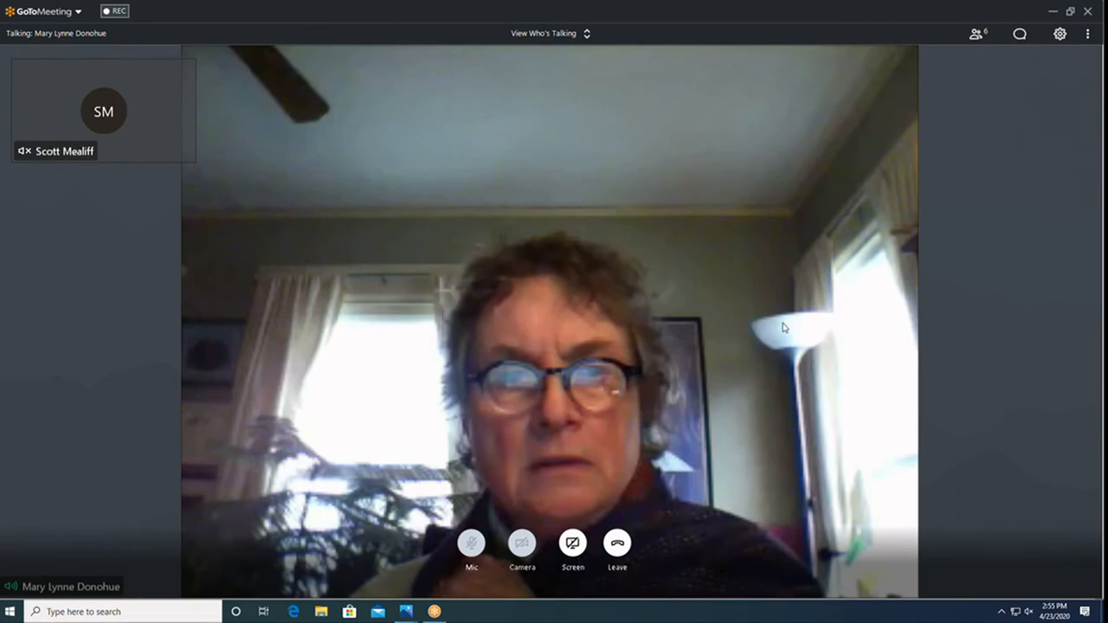
mouse_move(180, 463)
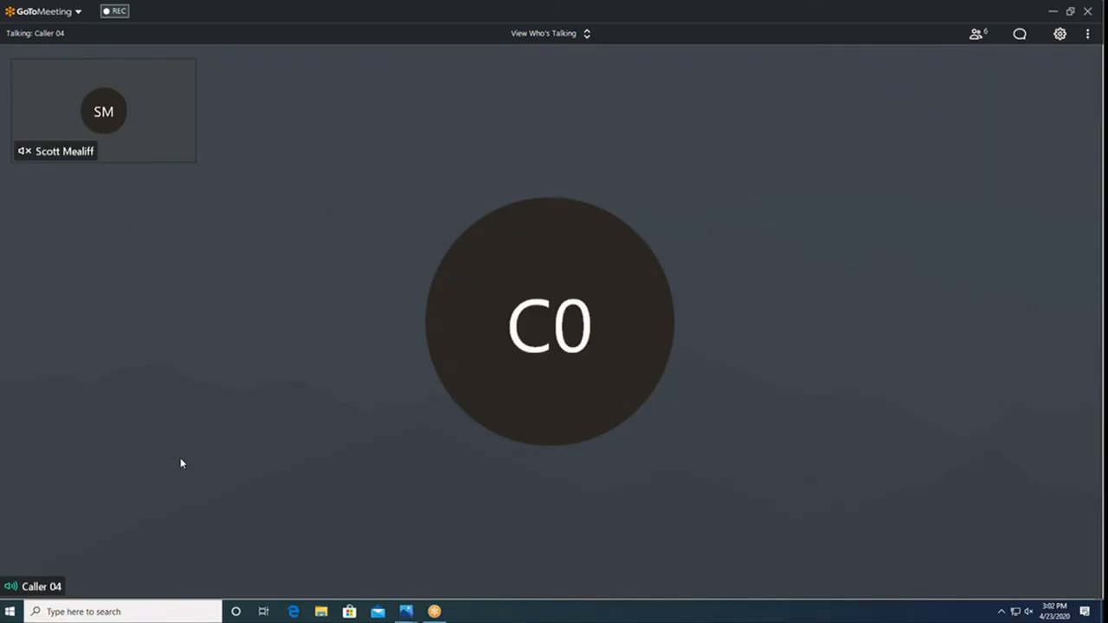
left_click(551, 33)
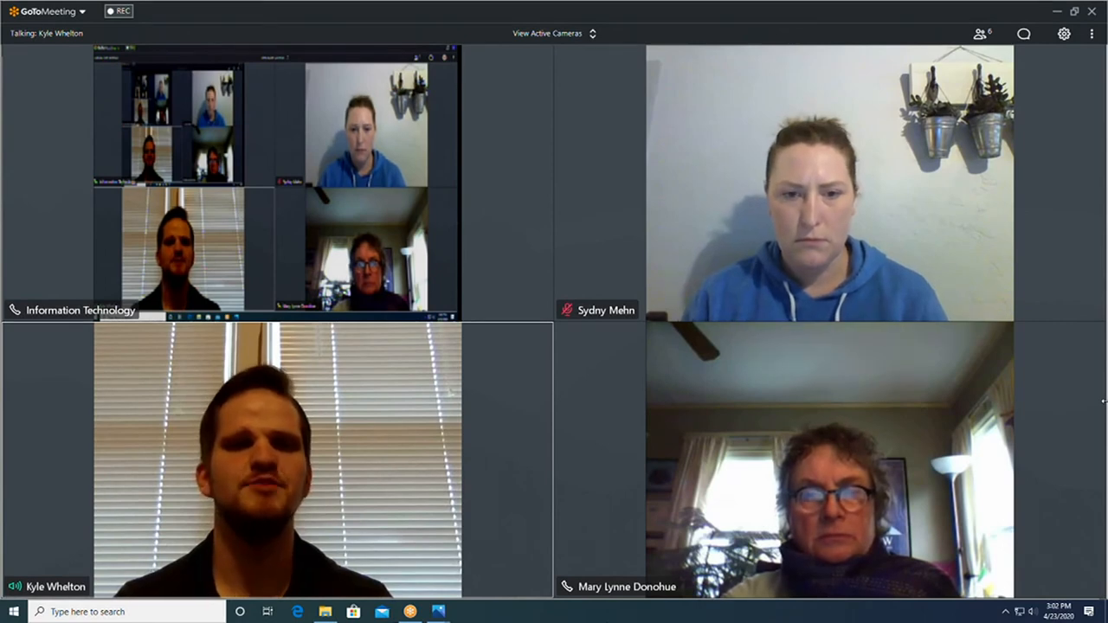
Return to speaker view briefly, then open the People panel beside the camera grid.
left_click(549, 33)
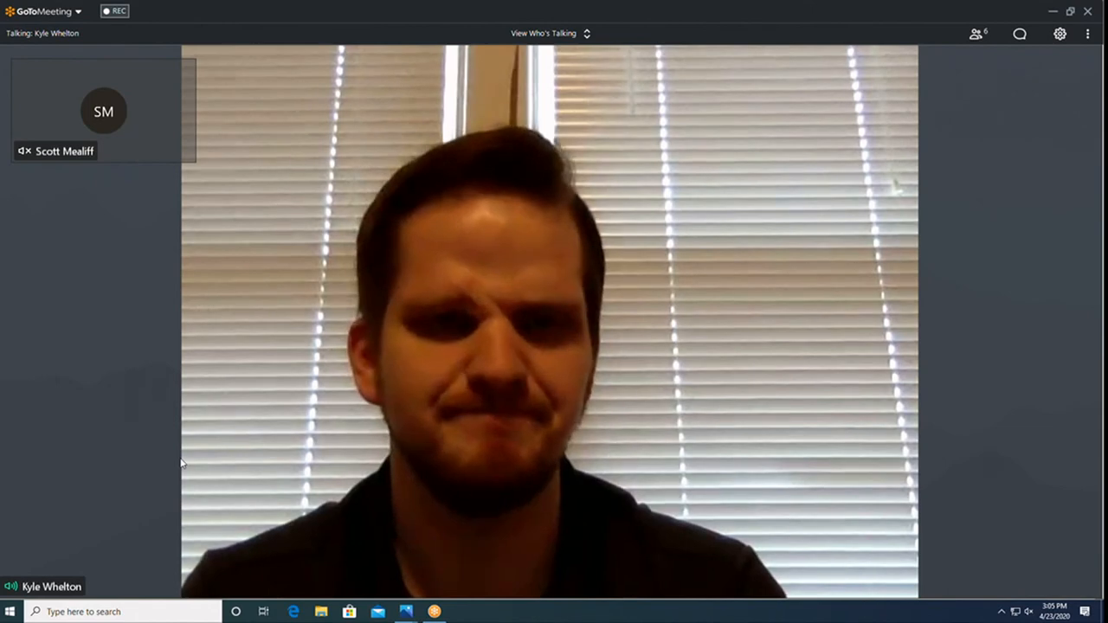
left_click(976, 33)
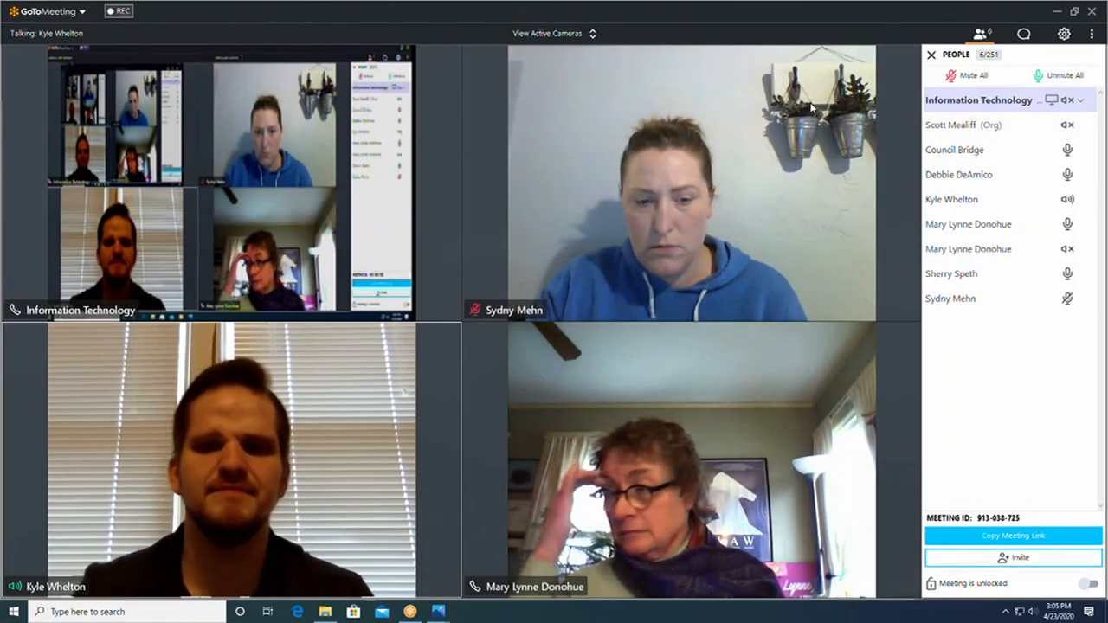